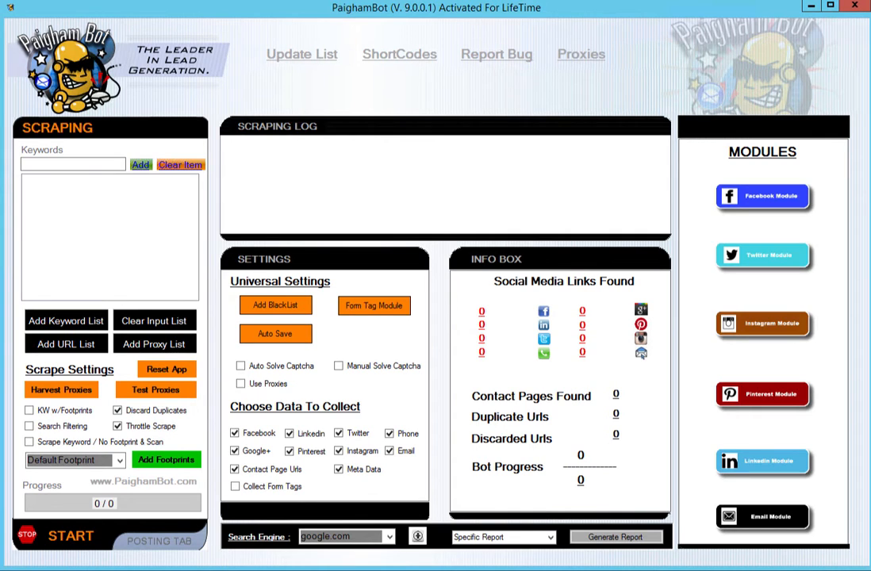
{"action": "mouse_move", "coordinate": [61, 389]}
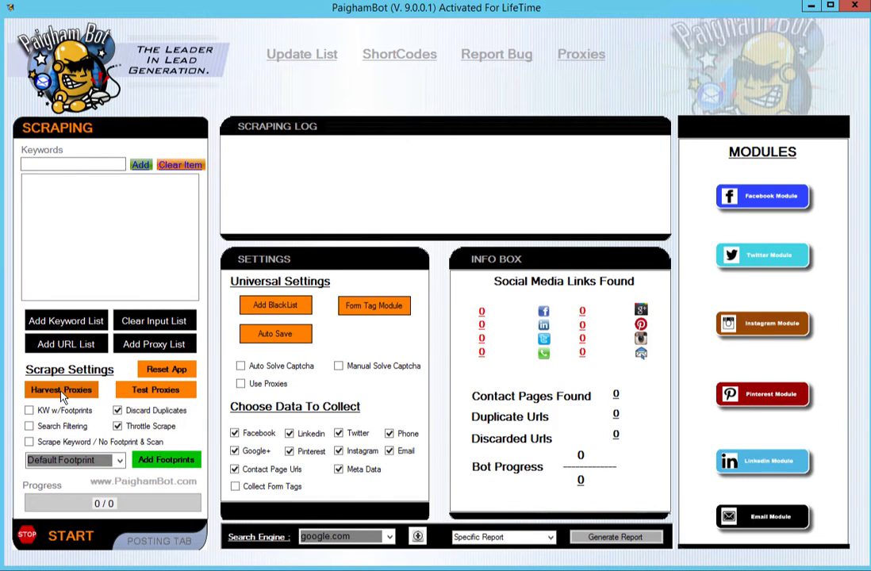
Step: Harvest public proxies with the limit set to 100000 until the process completes
{"action": "left_click", "coordinate": [62, 389]}
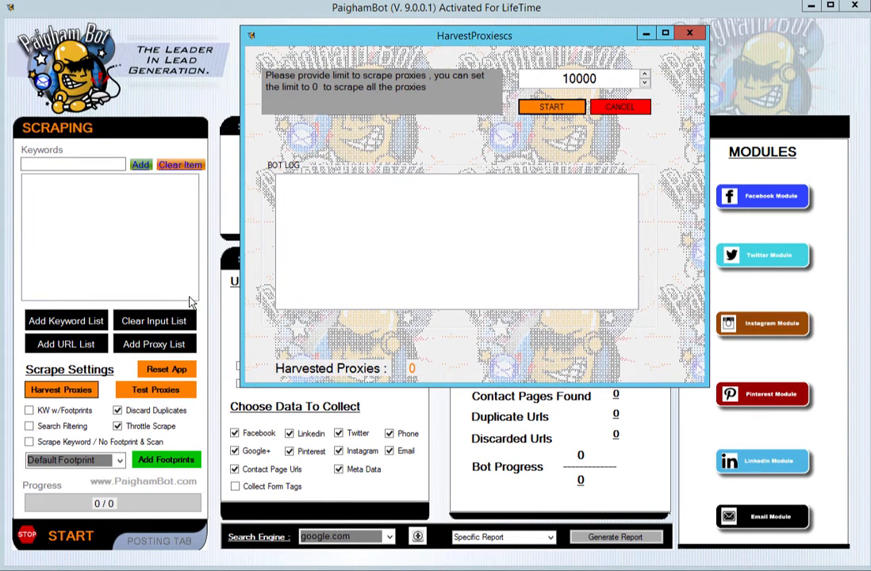
{"action": "mouse_move", "coordinate": [155, 340]}
{"action": "type", "text": "0"}
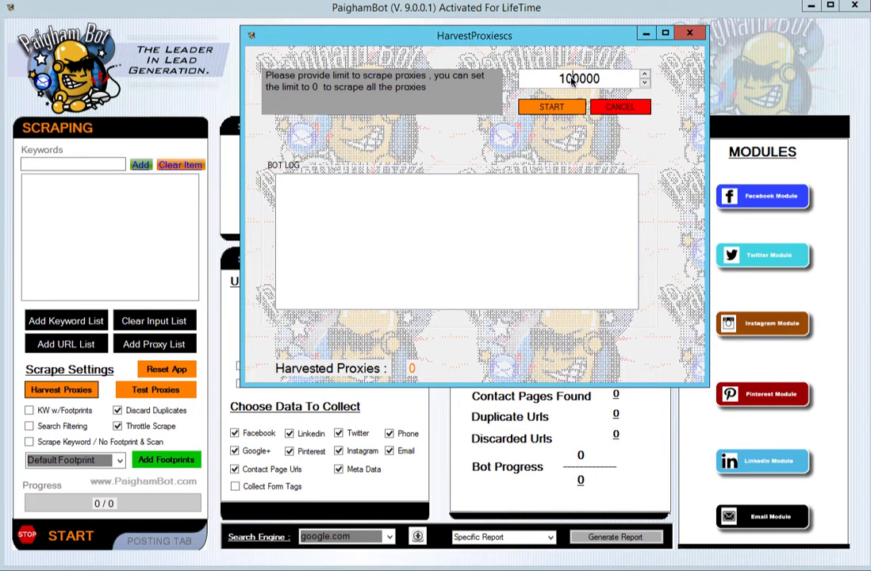
{"action": "mouse_move", "coordinate": [401, 176]}
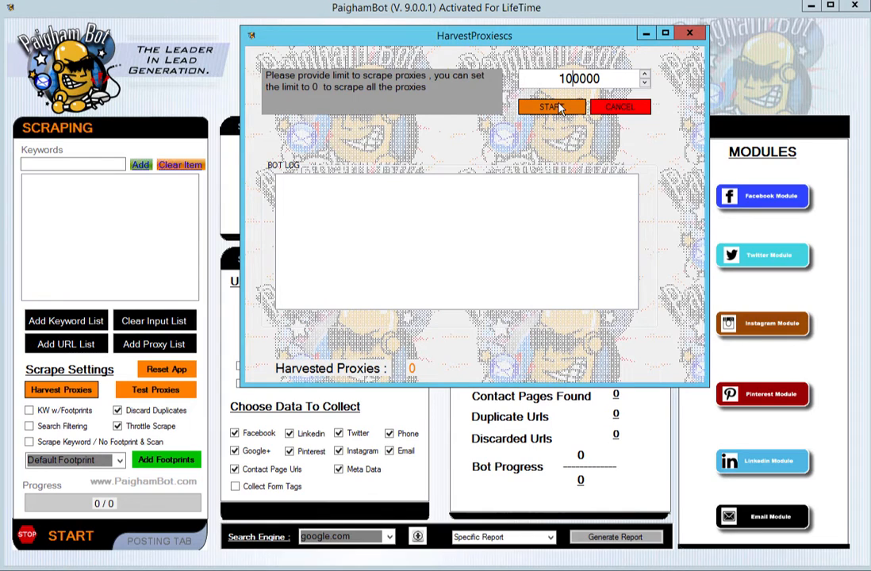
{"action": "left_click", "coordinate": [551, 107]}
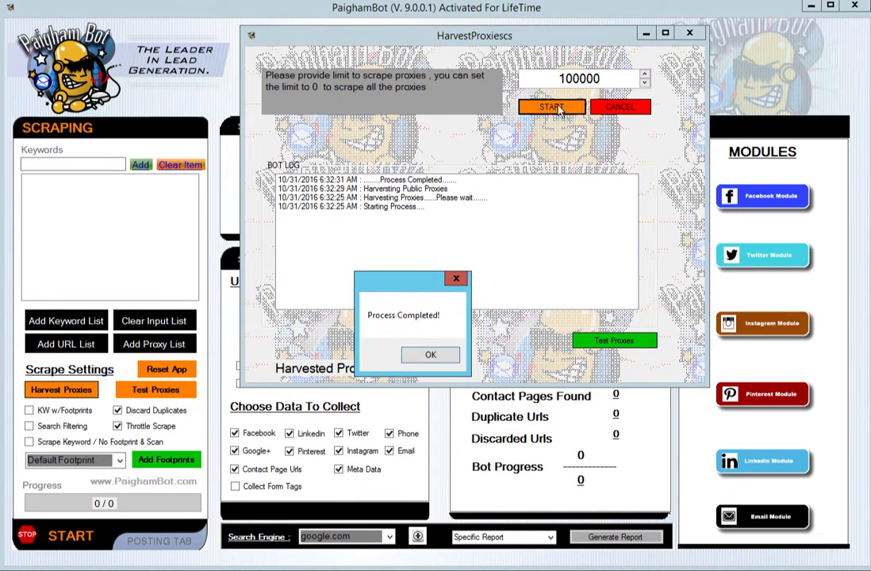
{"action": "mouse_move", "coordinate": [409, 286]}
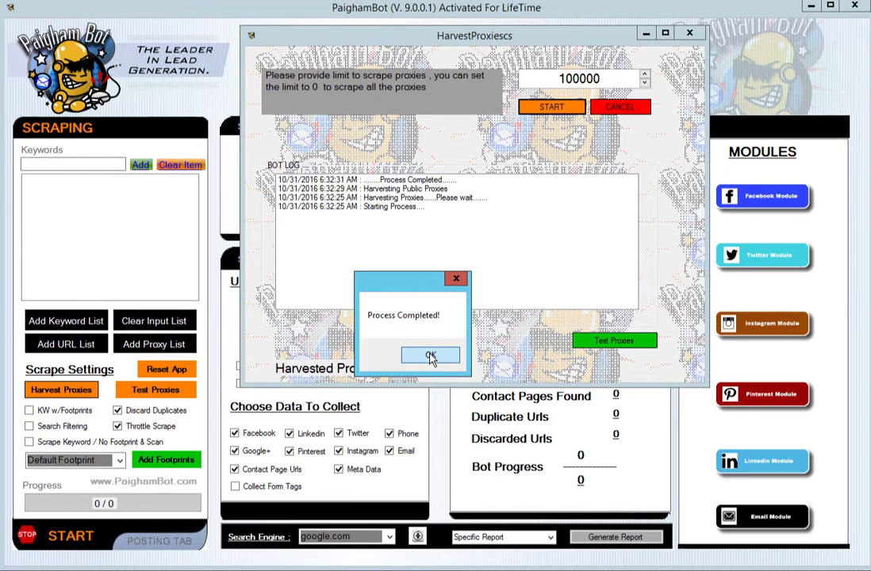
Step: Dismiss the Process Completed notice, leaving 100000 harvested proxies listed
{"action": "left_click", "coordinate": [431, 354]}
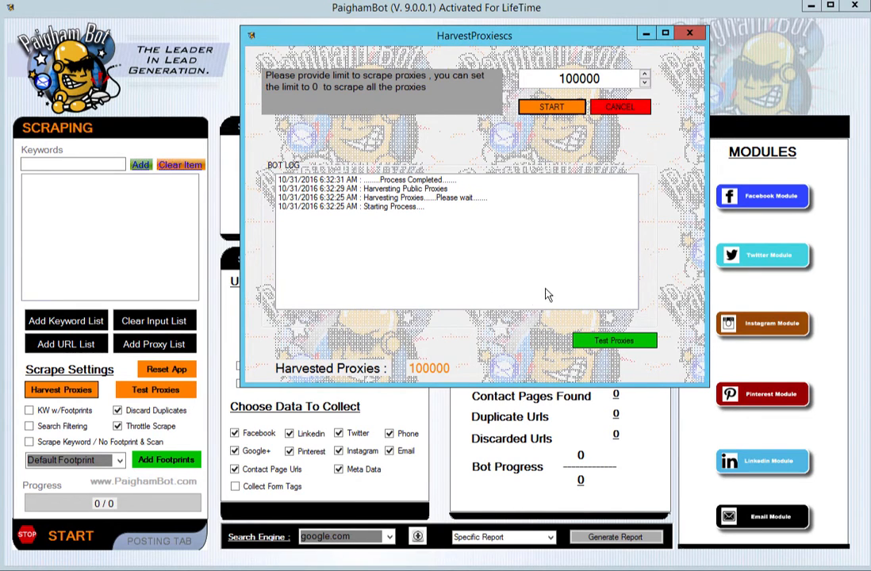
{"action": "mouse_move", "coordinate": [586, 271]}
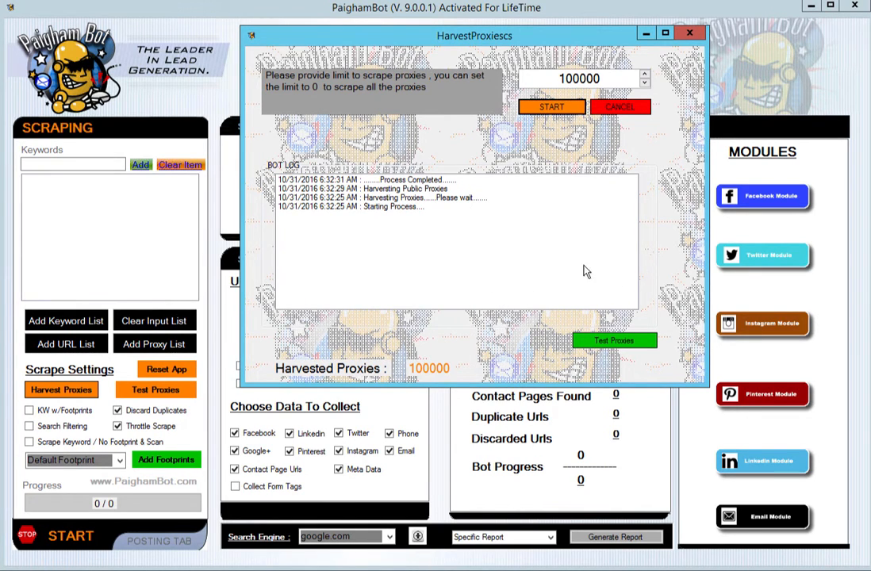
{"action": "mouse_move", "coordinate": [567, 258]}
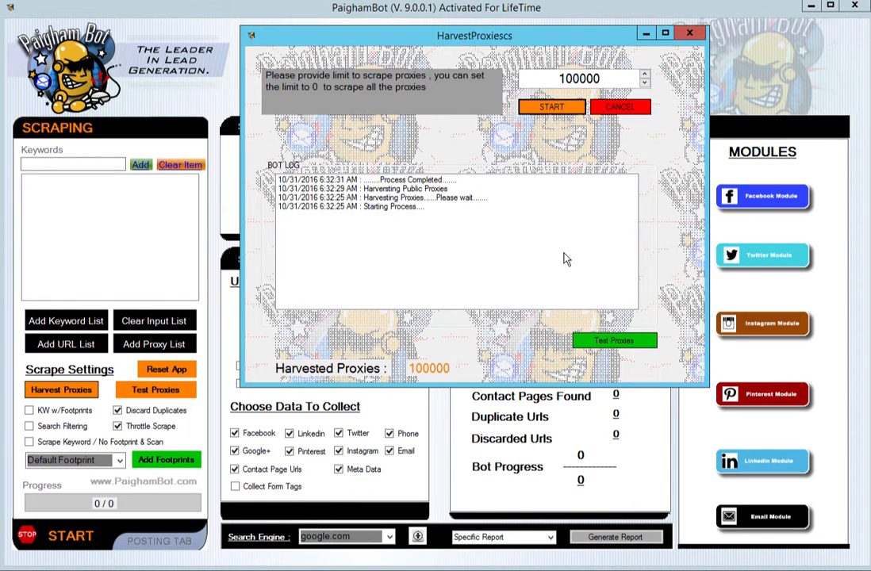
{"action": "mouse_move", "coordinate": [463, 203]}
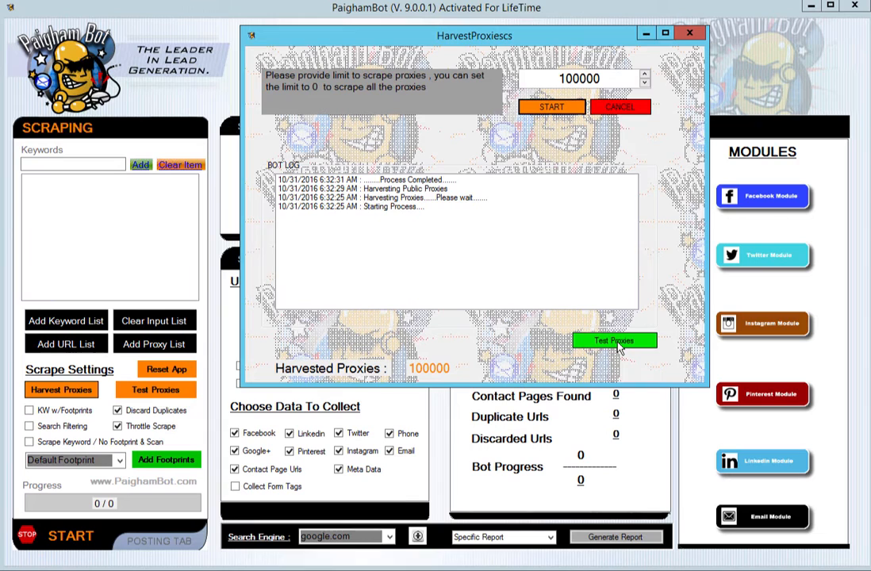
Step: Send the 100000 harvested proxies to the Test Proxies window and confirm testing
{"action": "left_click", "coordinate": [614, 340]}
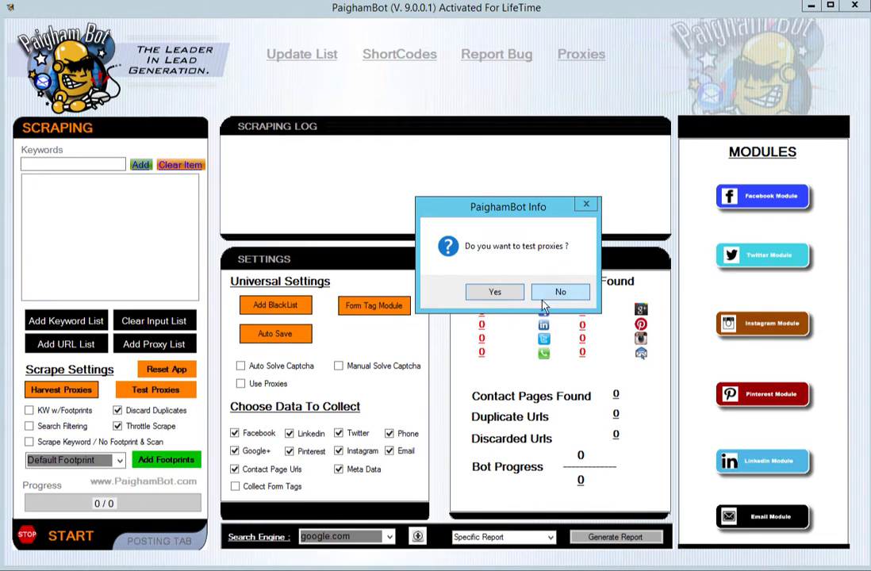
{"action": "left_click", "coordinate": [560, 291]}
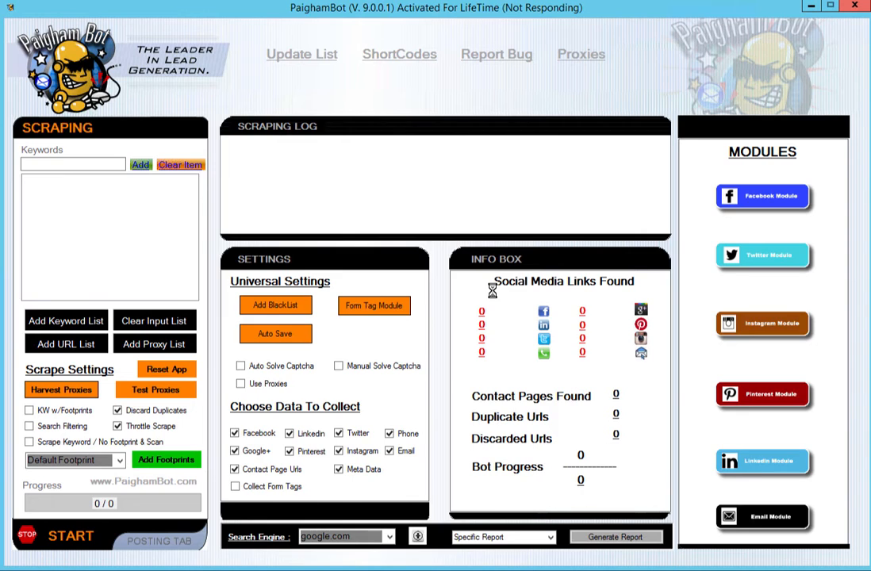
{"action": "mouse_move", "coordinate": [479, 196]}
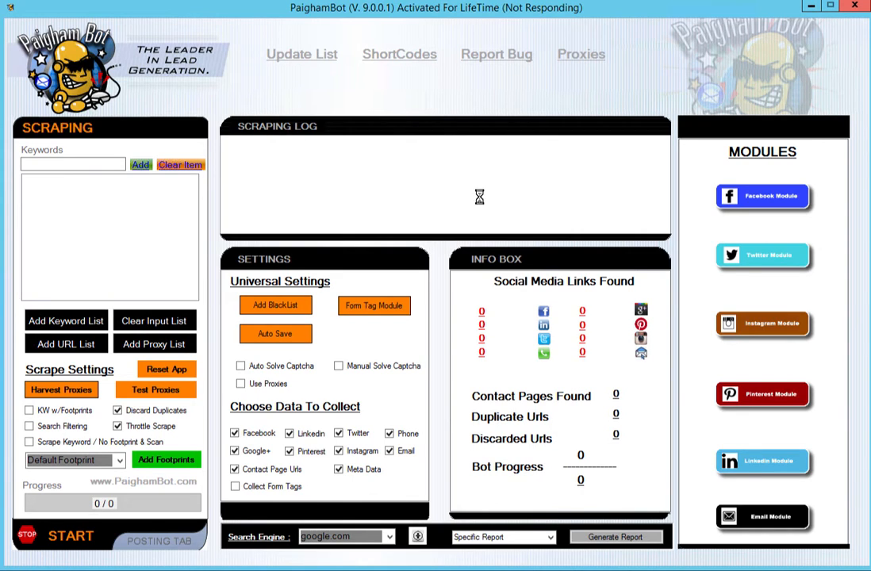
{"action": "mouse_move", "coordinate": [545, 22]}
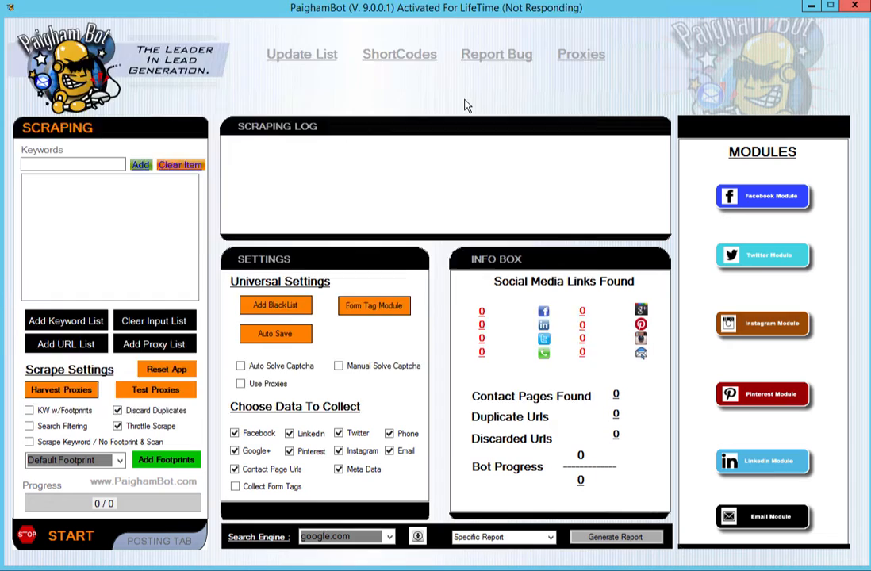
{"action": "left_click", "coordinate": [155, 389]}
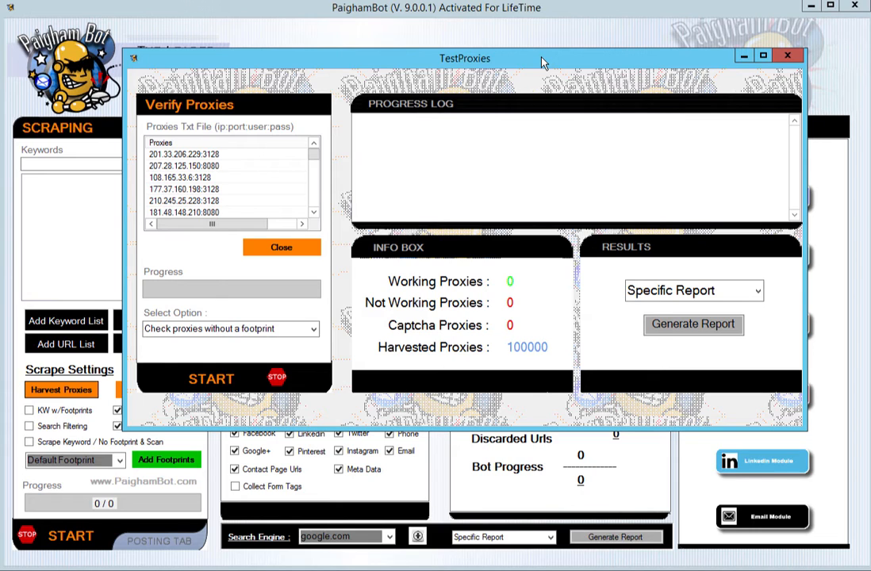
{"action": "mouse_move", "coordinate": [264, 182]}
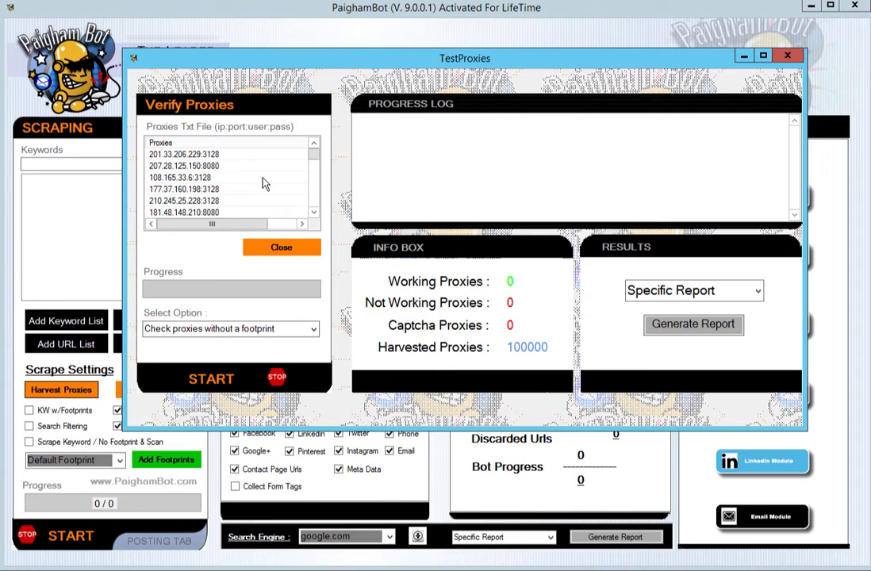
{"action": "mouse_move", "coordinate": [569, 359]}
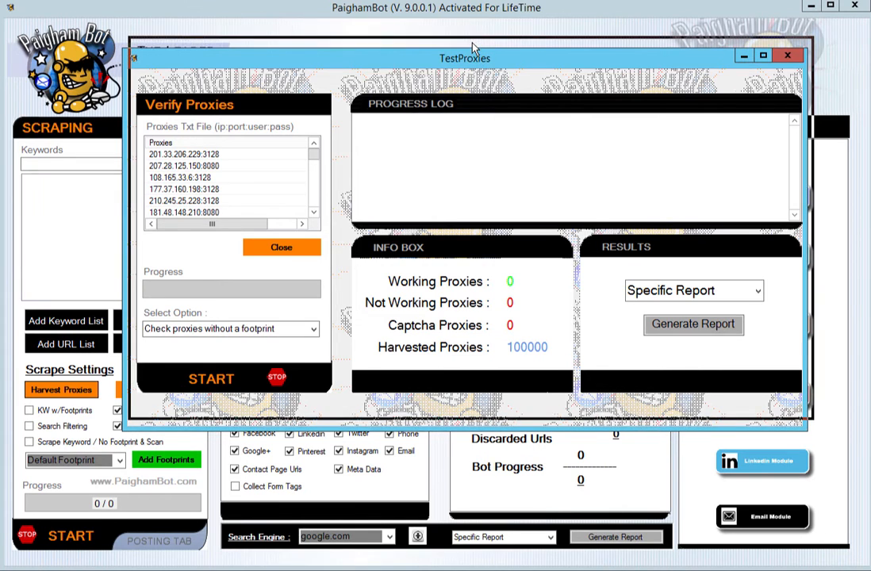
Step: Choose 'Check proxies without a footprint' as the proxy test type
{"action": "left_click_drag", "start_coordinate": [465, 57], "coordinate": [471, 44]}
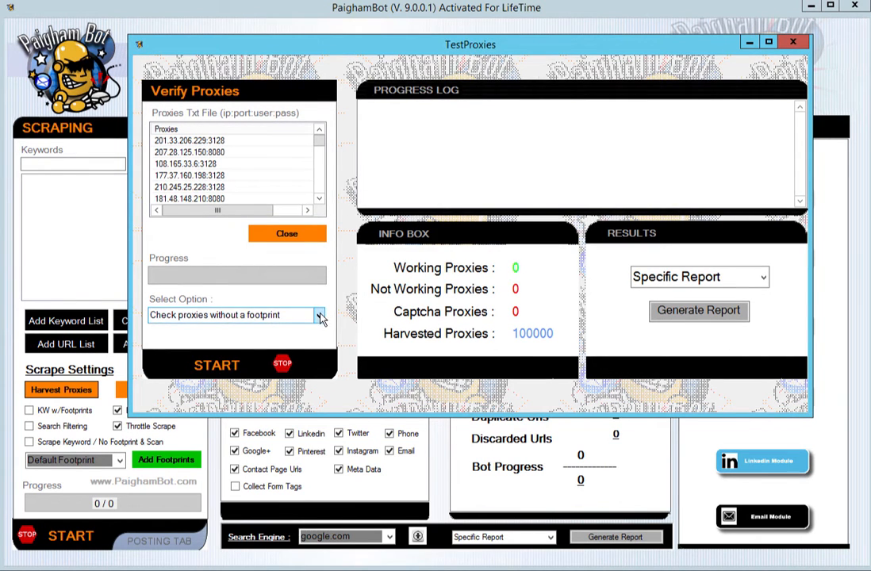
{"action": "left_click", "coordinate": [319, 315]}
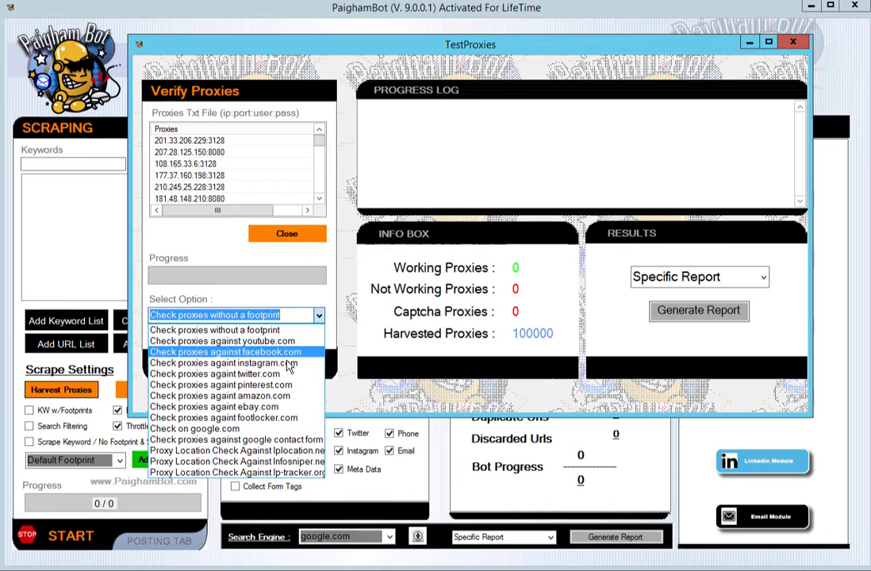
{"action": "mouse_move", "coordinate": [236, 472]}
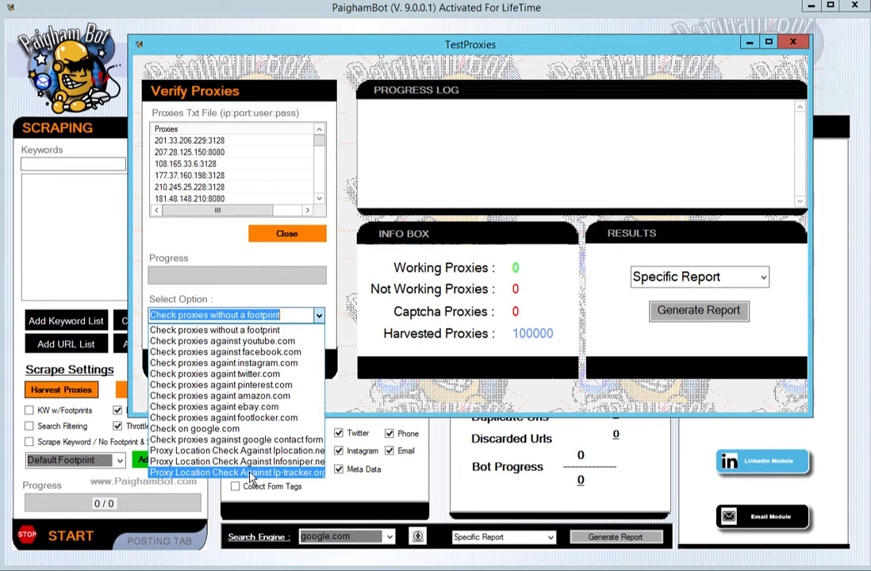
{"action": "mouse_move", "coordinate": [235, 439]}
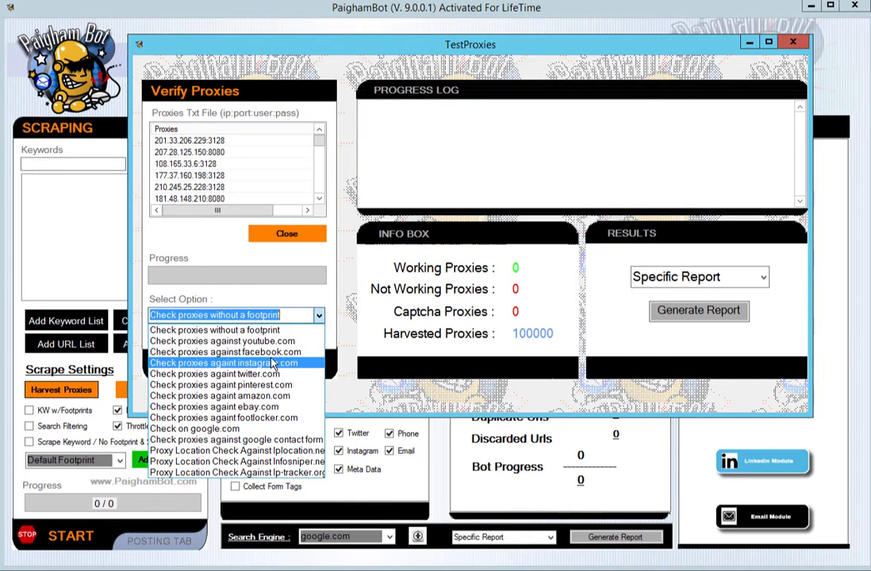
{"action": "mouse_move", "coordinate": [236, 450]}
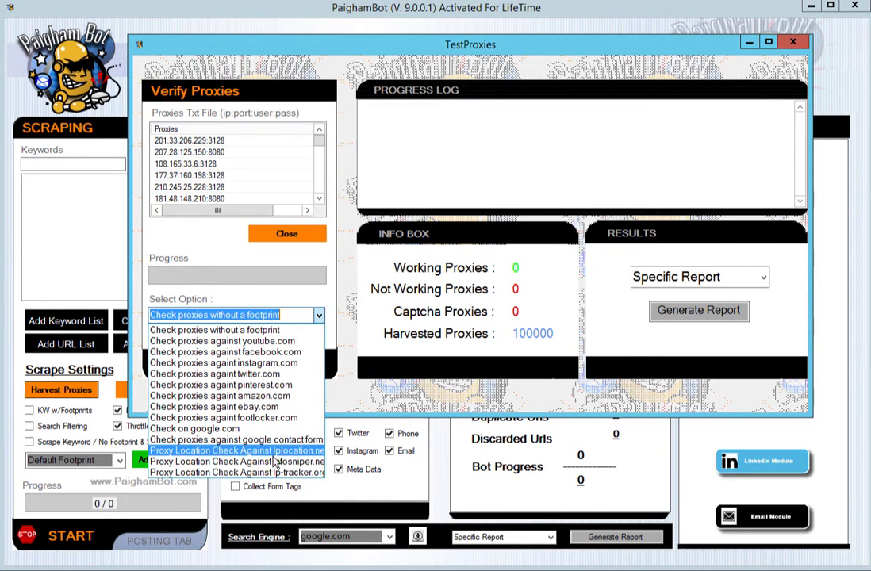
{"action": "mouse_move", "coordinate": [253, 396]}
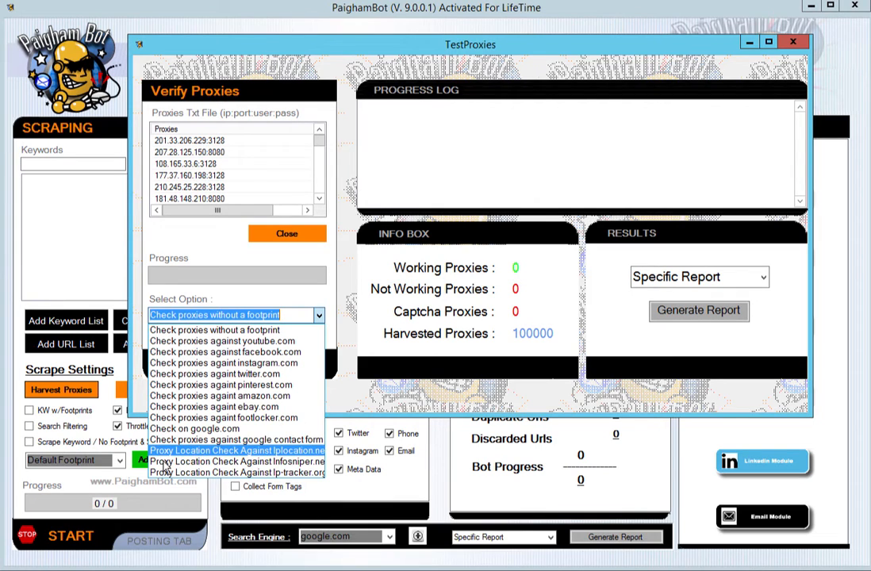
{"action": "mouse_move", "coordinate": [230, 462]}
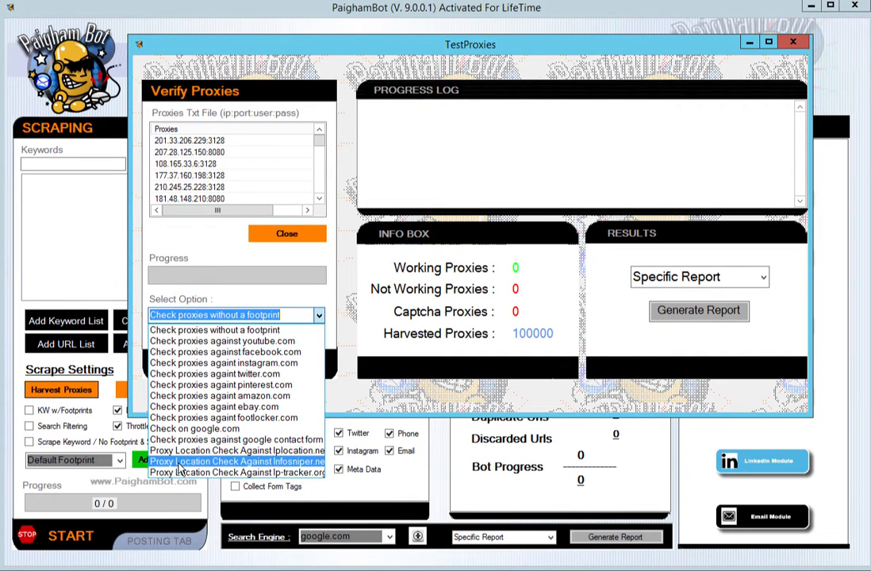
{"action": "mouse_move", "coordinate": [220, 472]}
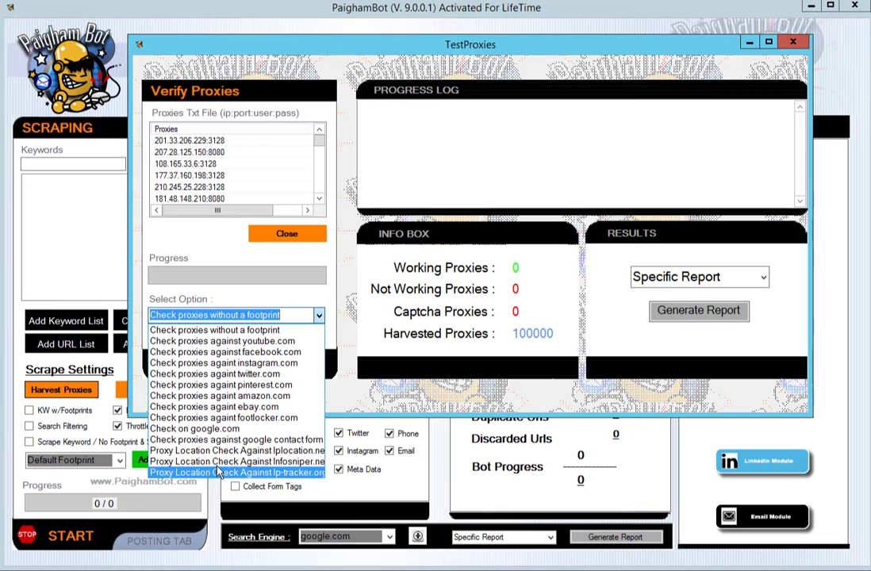
{"action": "mouse_move", "coordinate": [236, 438]}
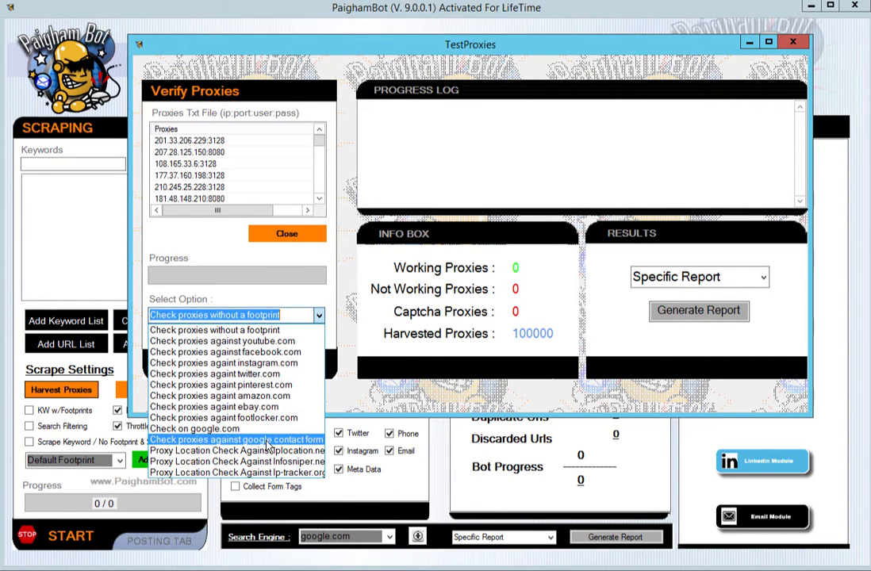
{"action": "mouse_move", "coordinate": [254, 461]}
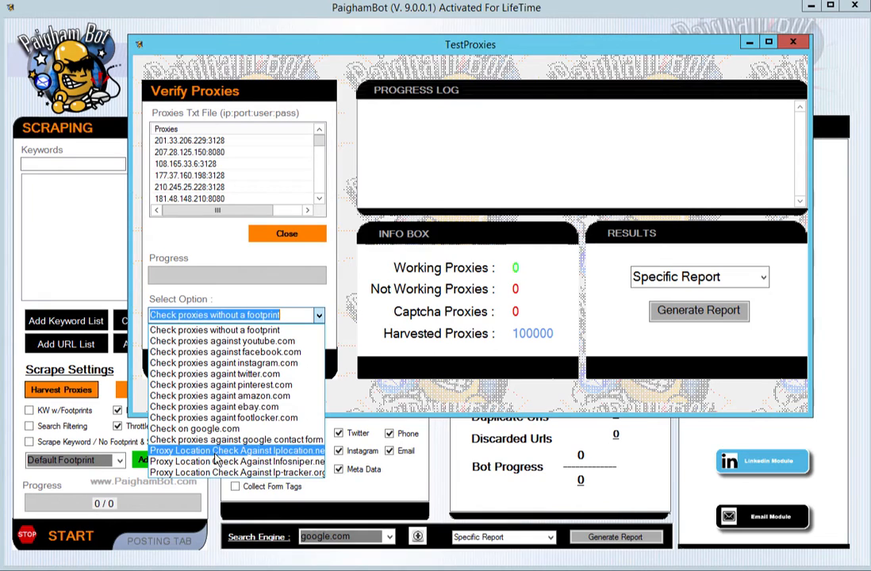
{"action": "mouse_move", "coordinate": [214, 461]}
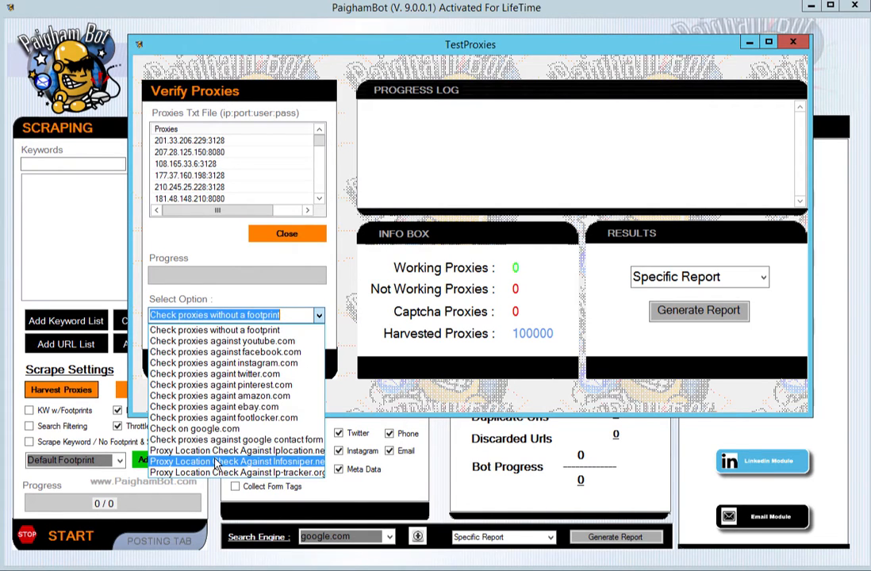
{"action": "mouse_move", "coordinate": [222, 456]}
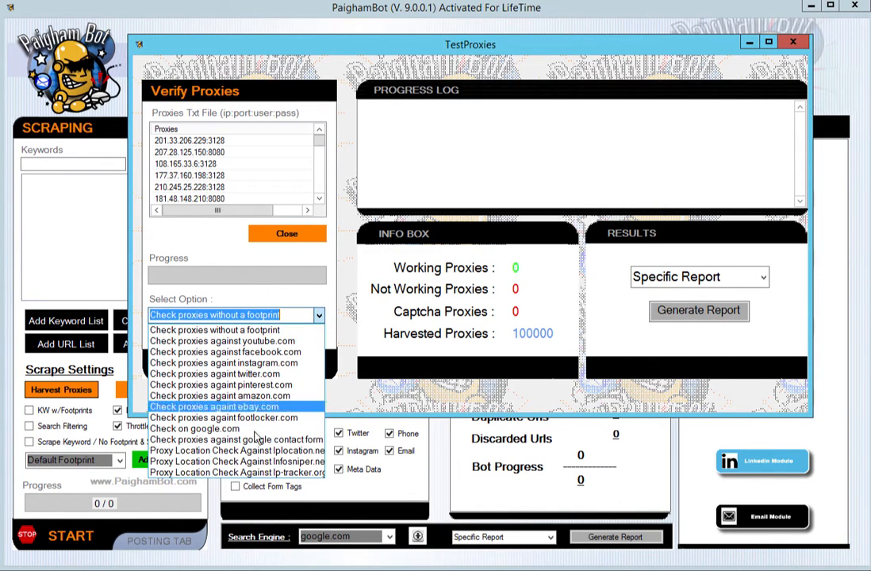
{"action": "mouse_move", "coordinate": [234, 451]}
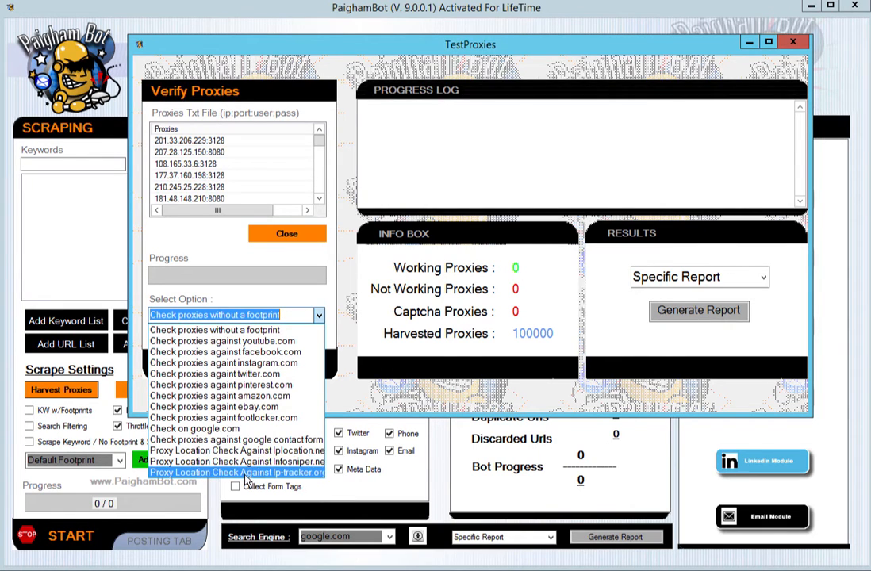
{"action": "mouse_move", "coordinate": [214, 329]}
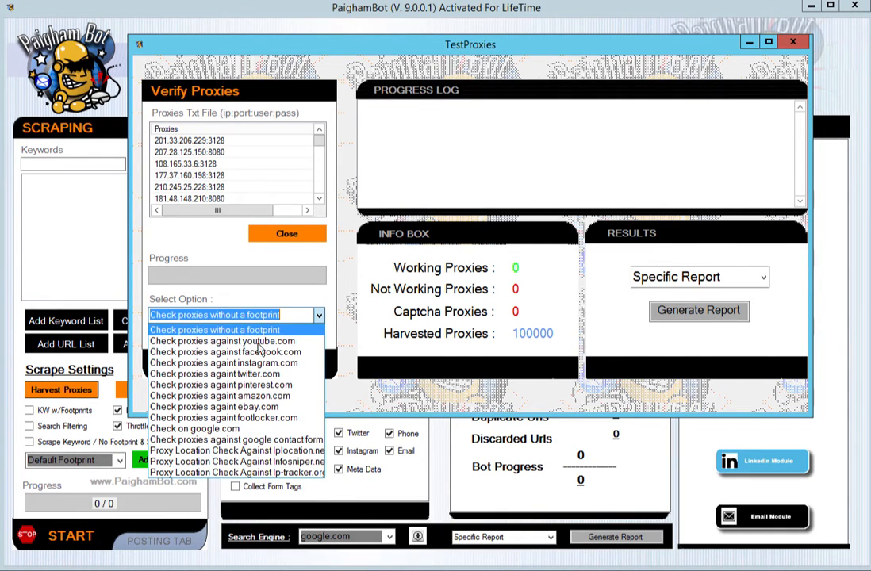
{"action": "mouse_move", "coordinate": [220, 395]}
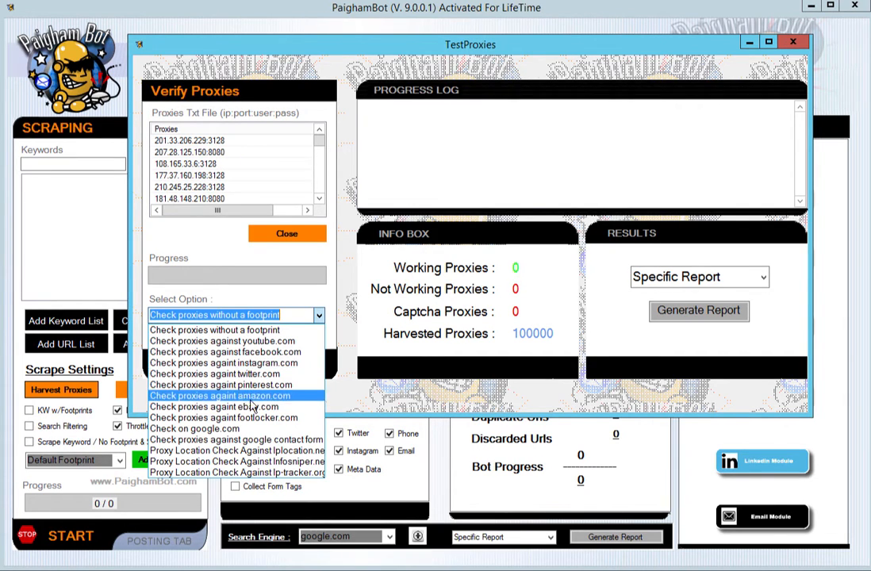
{"action": "mouse_move", "coordinate": [194, 428]}
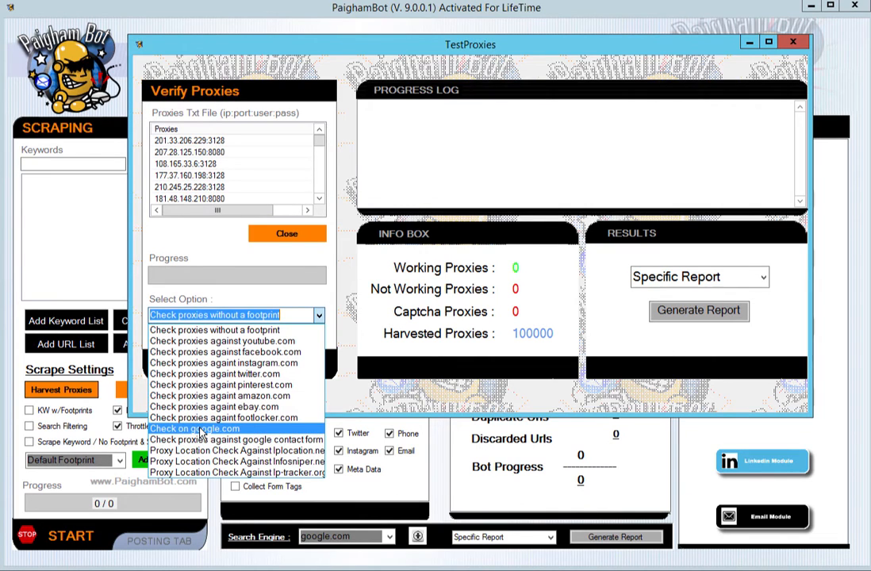
{"action": "mouse_move", "coordinate": [238, 440]}
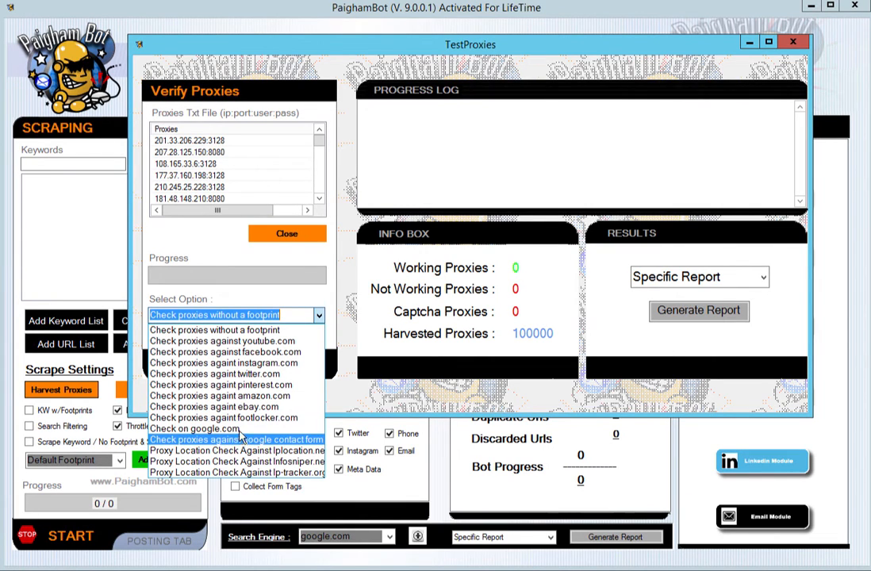
{"action": "mouse_move", "coordinate": [195, 428]}
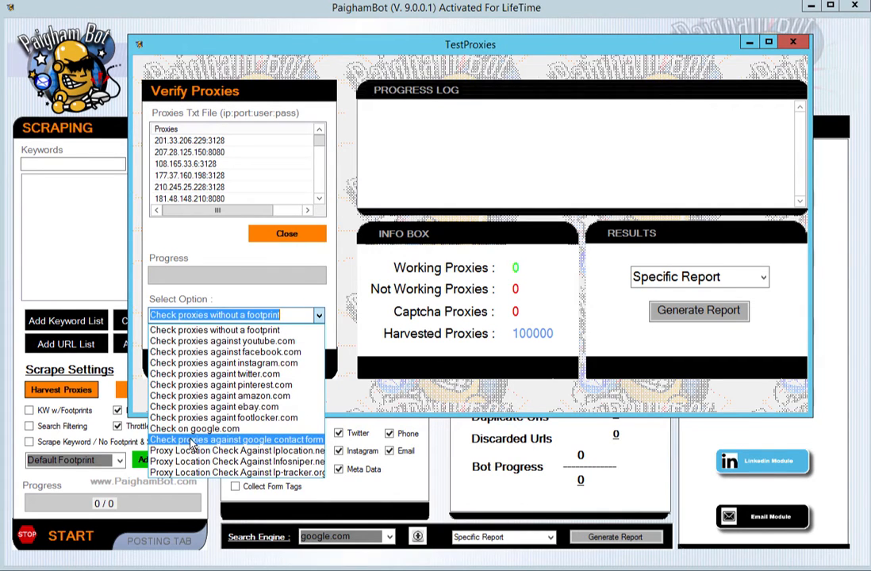
{"action": "mouse_move", "coordinate": [241, 449]}
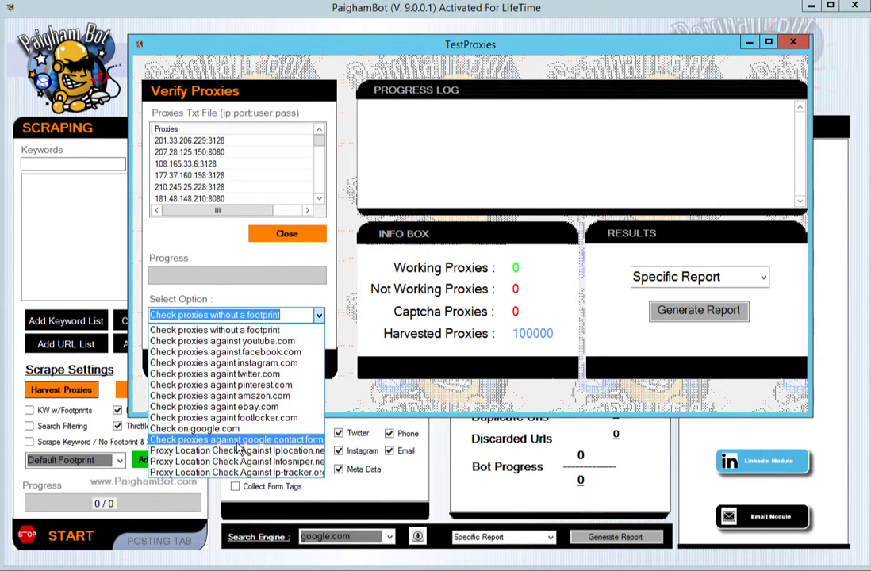
{"action": "mouse_move", "coordinate": [194, 429]}
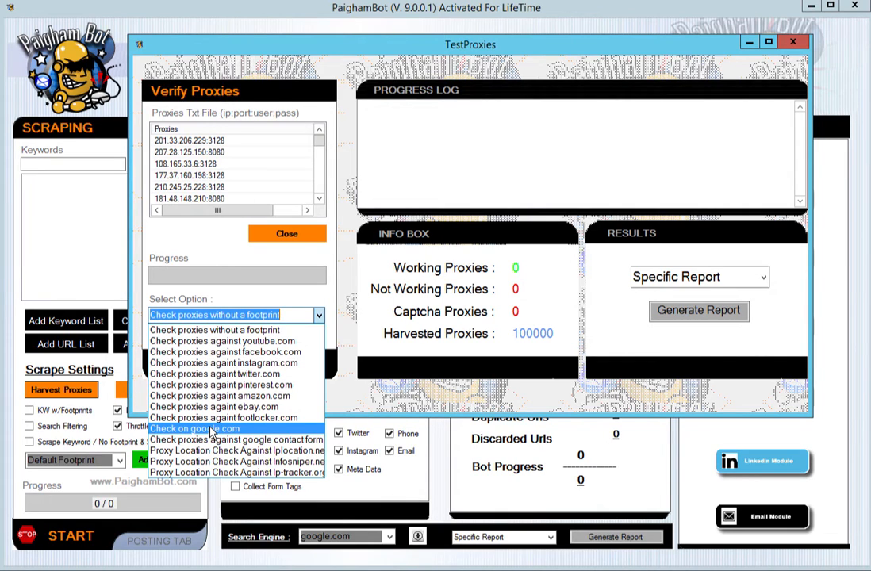
{"action": "mouse_move", "coordinate": [235, 439]}
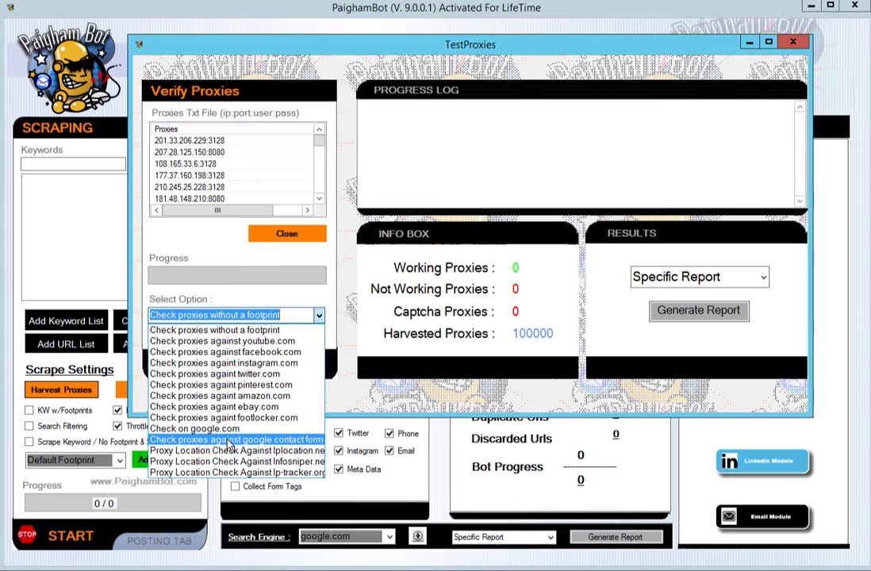
{"action": "mouse_move", "coordinate": [194, 429]}
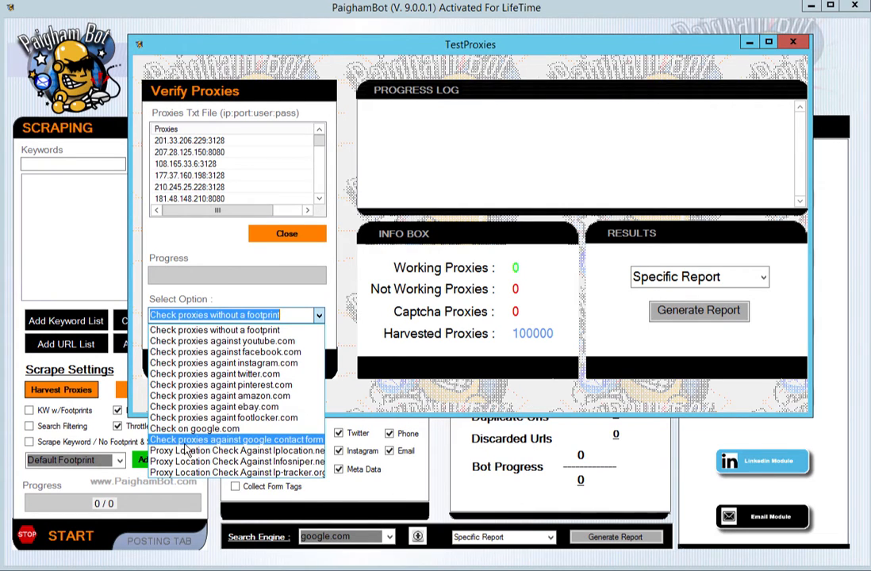
{"action": "mouse_move", "coordinate": [265, 444]}
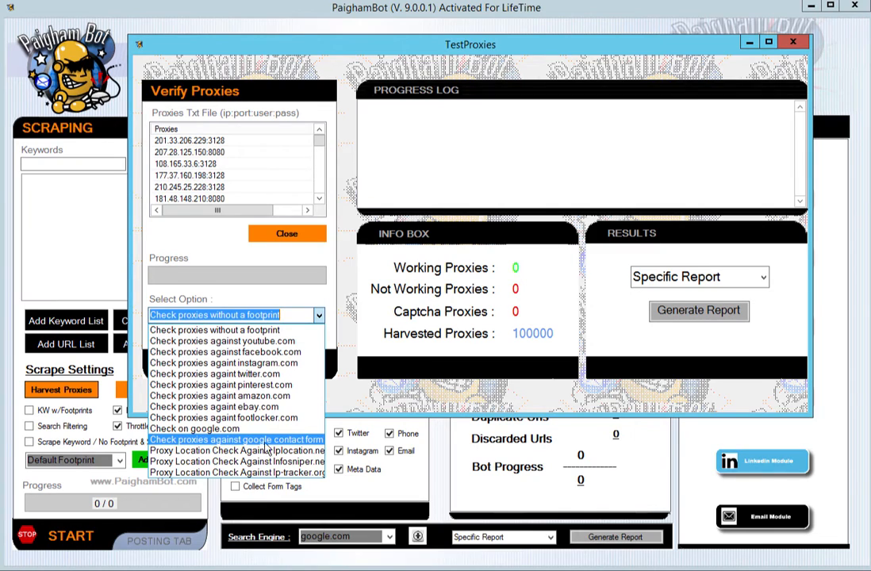
{"action": "mouse_move", "coordinate": [291, 448]}
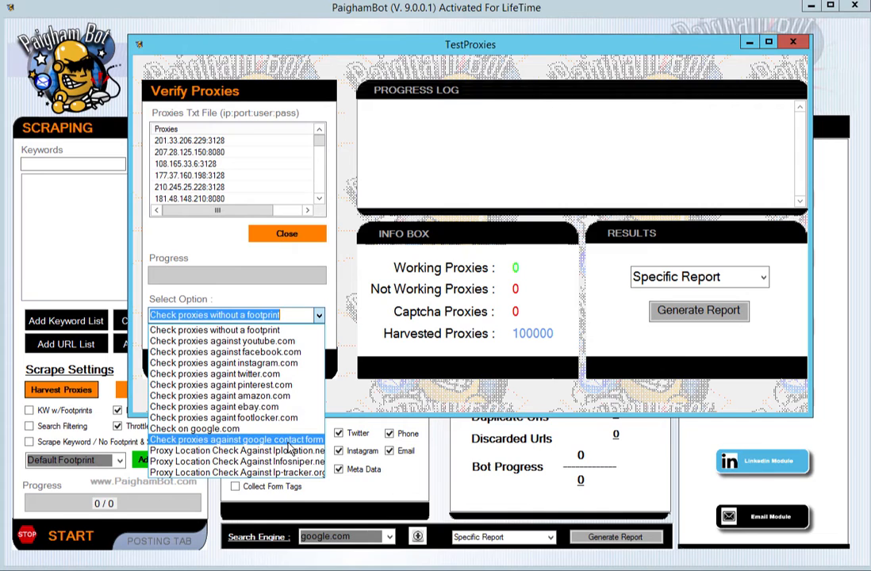
{"action": "mouse_move", "coordinate": [291, 441]}
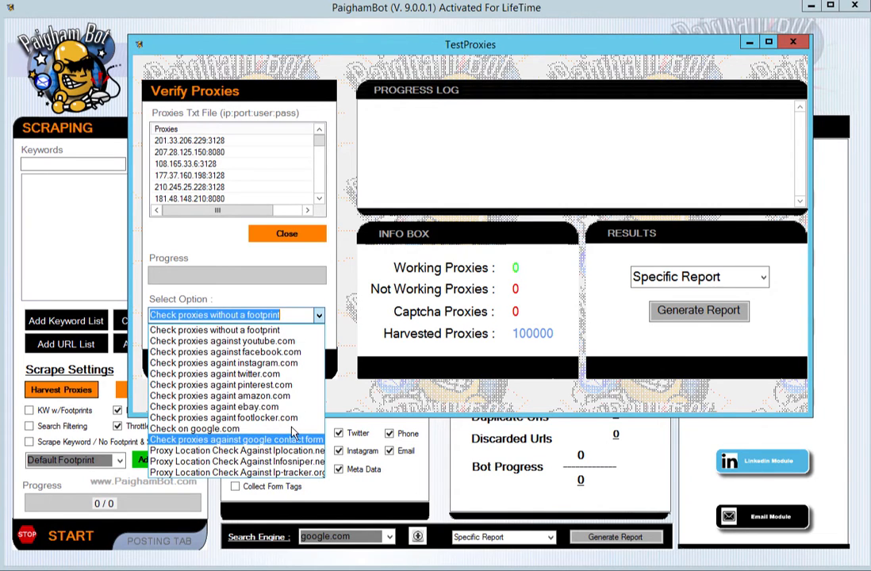
{"action": "mouse_move", "coordinate": [194, 428]}
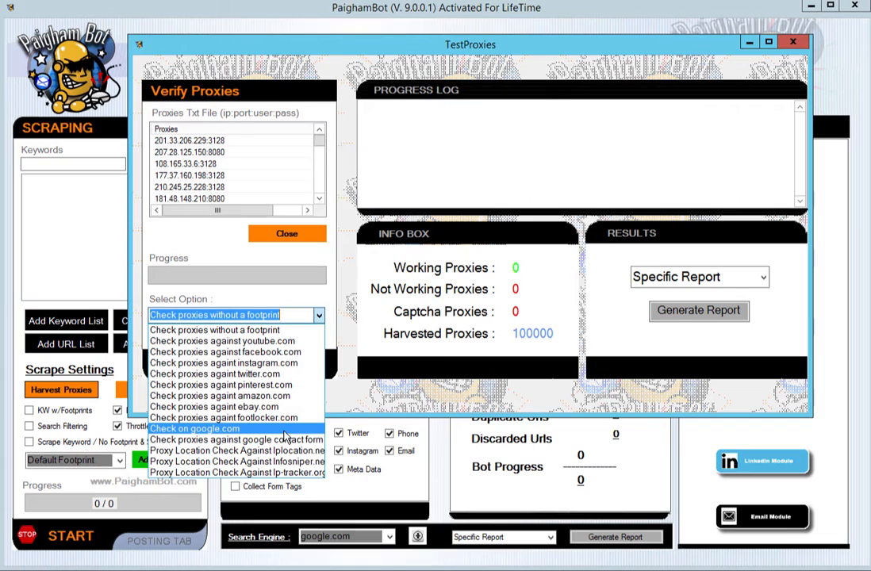
{"action": "mouse_move", "coordinate": [238, 417]}
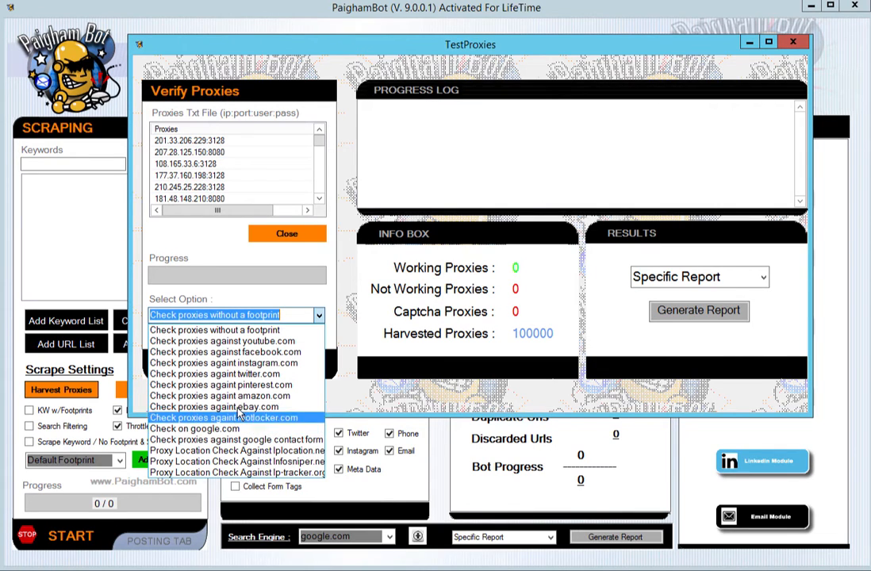
{"action": "mouse_move", "coordinate": [214, 406]}
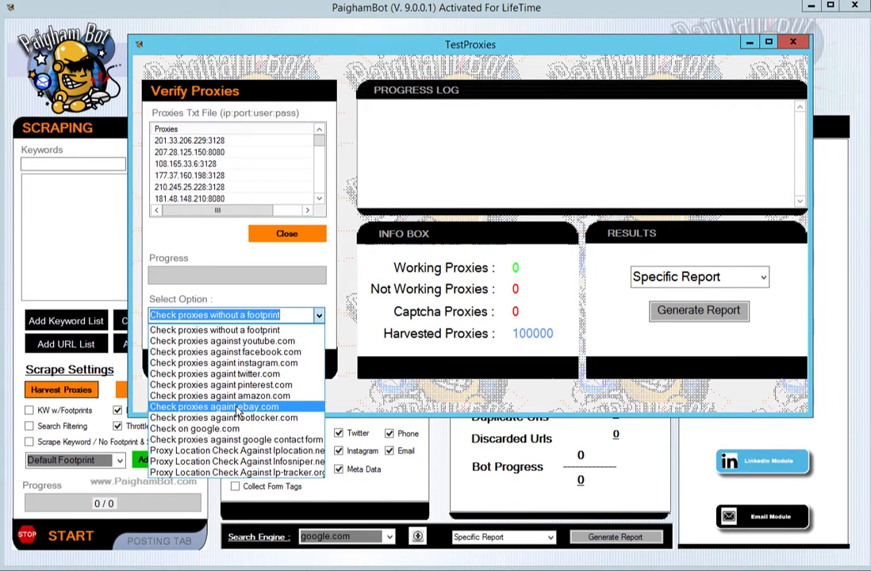
{"action": "mouse_move", "coordinate": [195, 428]}
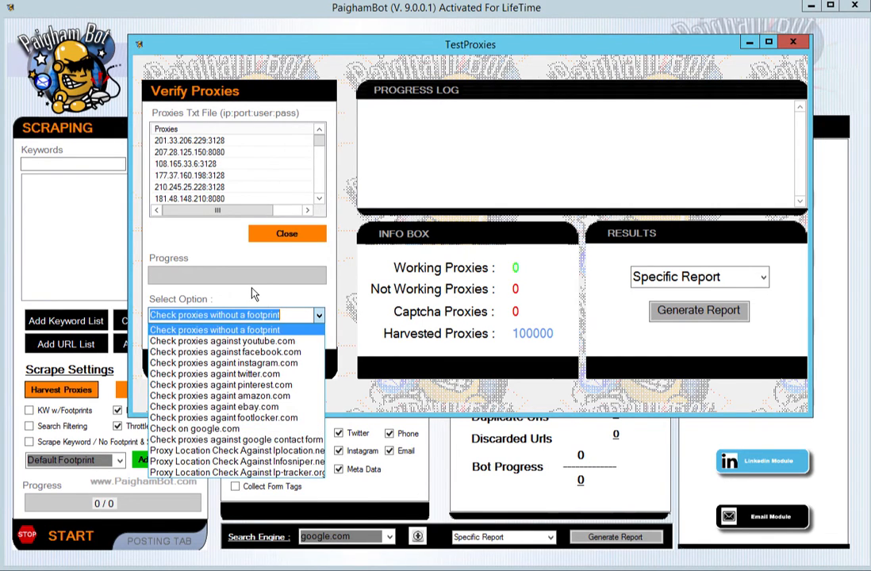
{"action": "left_click", "coordinate": [214, 315]}
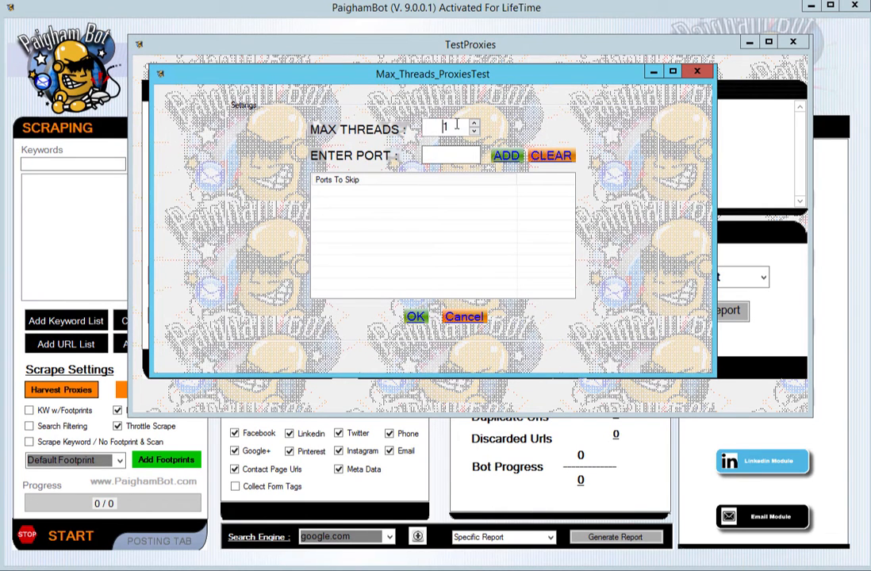
Step: Set max threads to 100 and enter port 3128 in the port field
{"action": "type", "text": "100"}
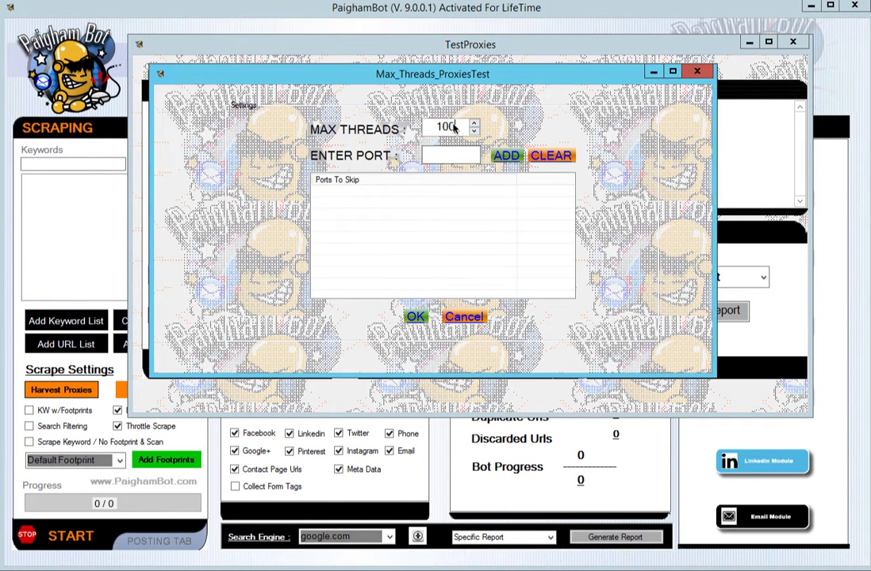
{"action": "mouse_move", "coordinate": [258, 164]}
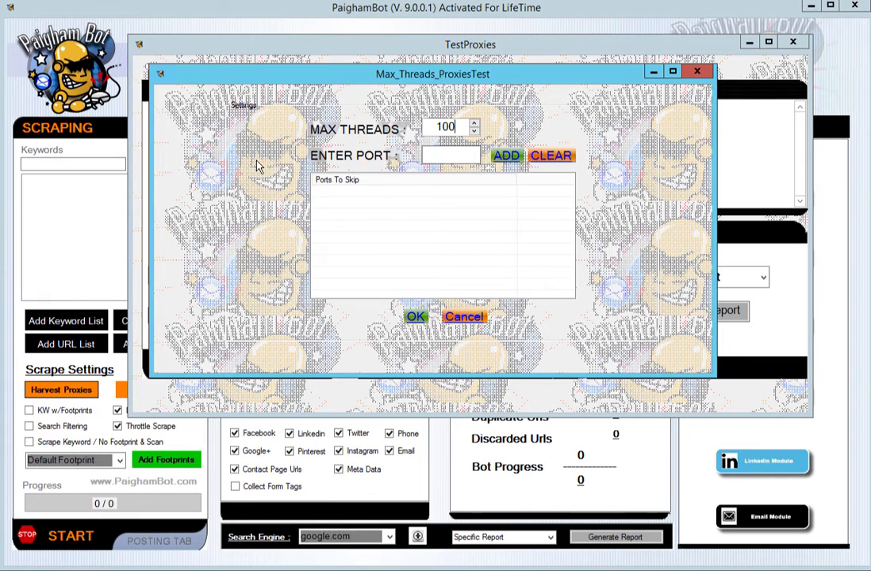
{"action": "left_click", "coordinate": [451, 155]}
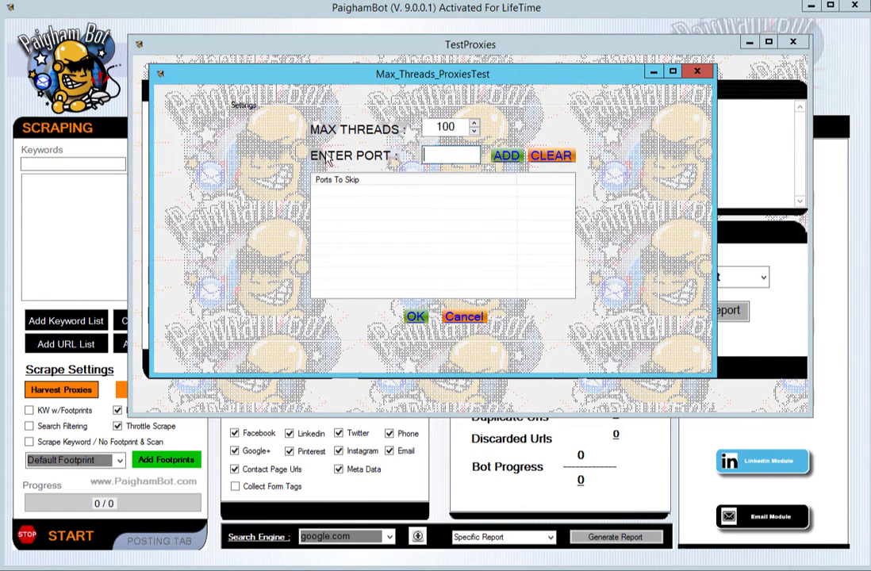
{"action": "mouse_move", "coordinate": [361, 172]}
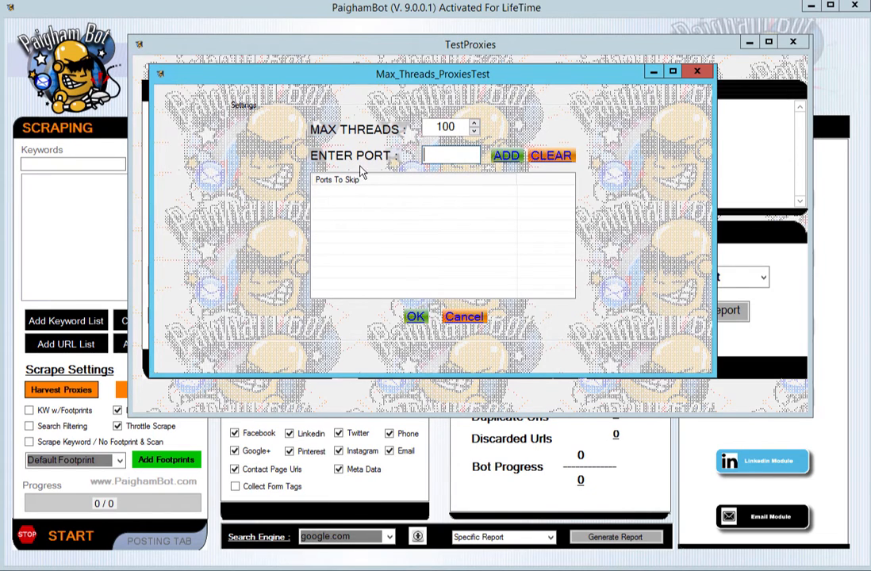
{"action": "mouse_move", "coordinate": [383, 240]}
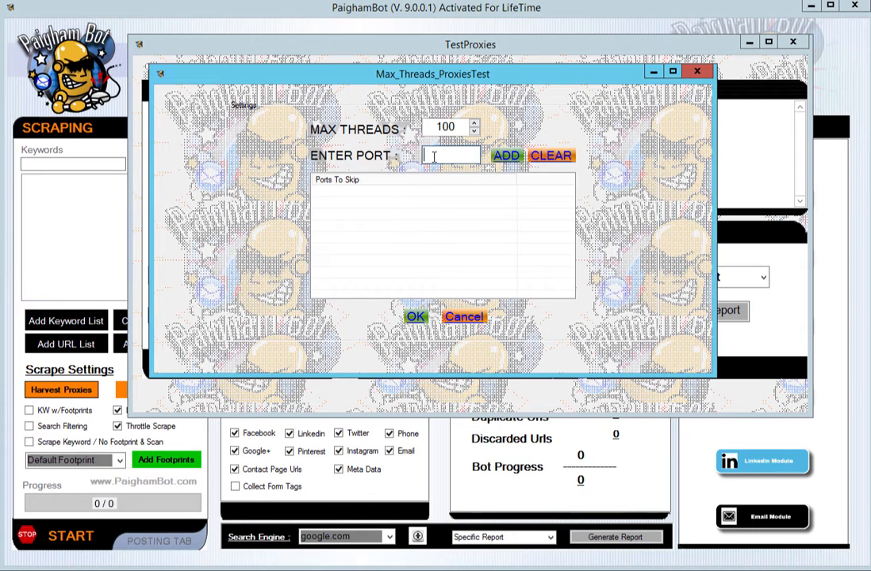
{"action": "type", "text": "3128"}
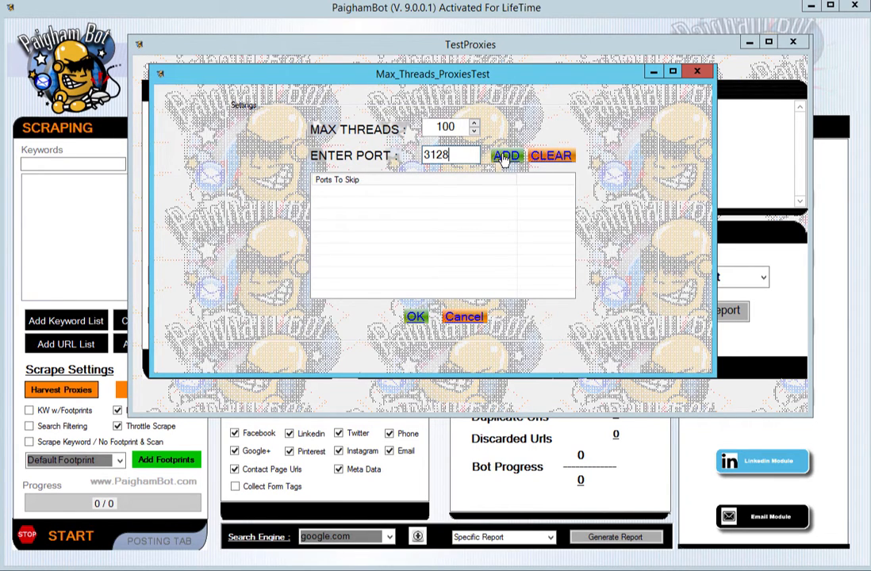
Step: Add port 3128, clear the skip list, and start testing the 100,000 proxies
{"action": "left_click", "coordinate": [506, 154]}
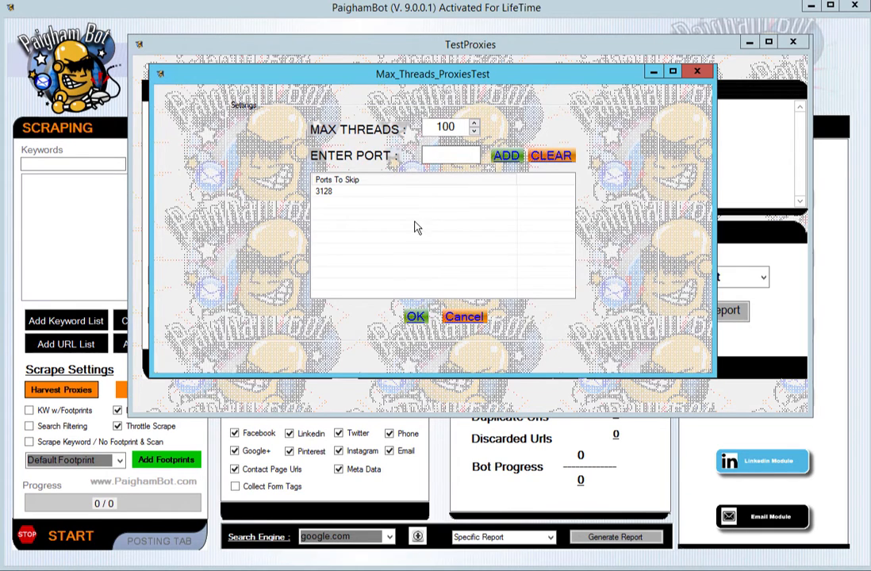
{"action": "left_click", "coordinate": [551, 155]}
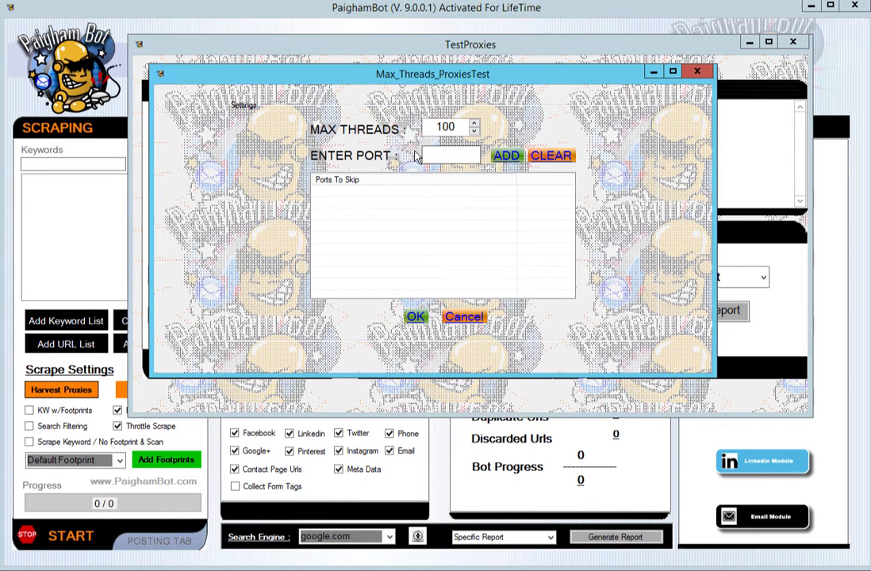
{"action": "mouse_move", "coordinate": [348, 151]}
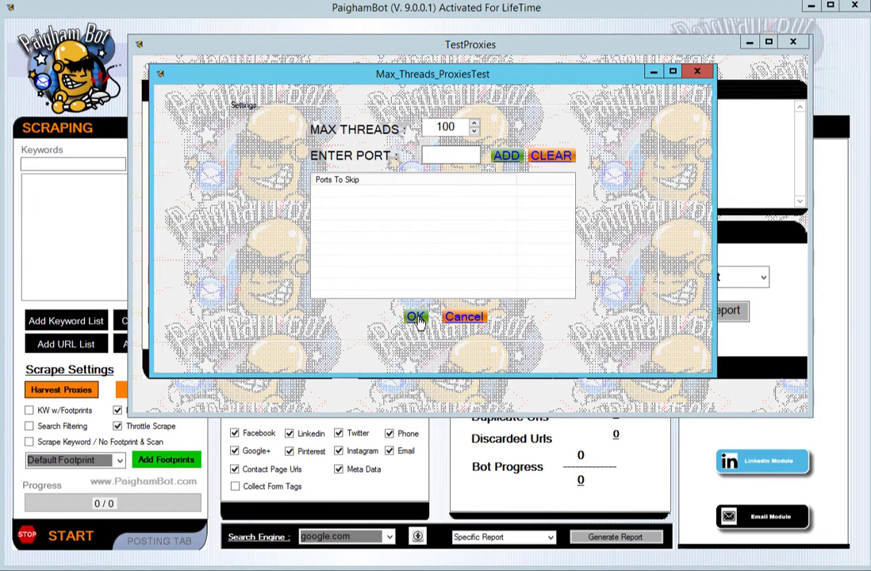
{"action": "left_click", "coordinate": [414, 317]}
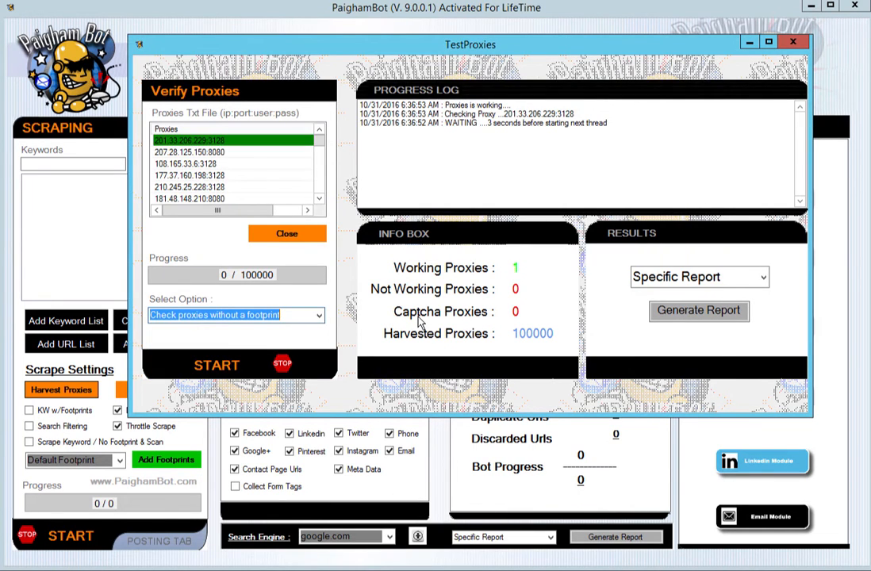